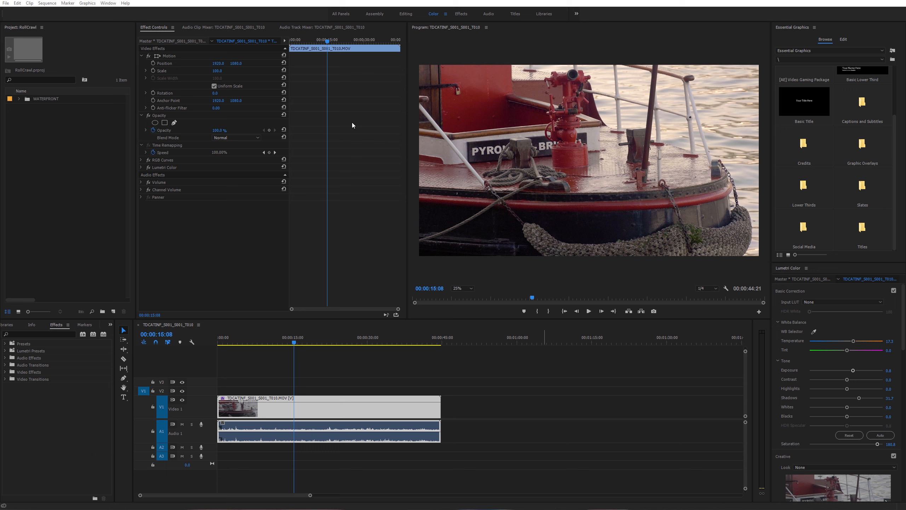
pyautogui.moveTo(356, 125)
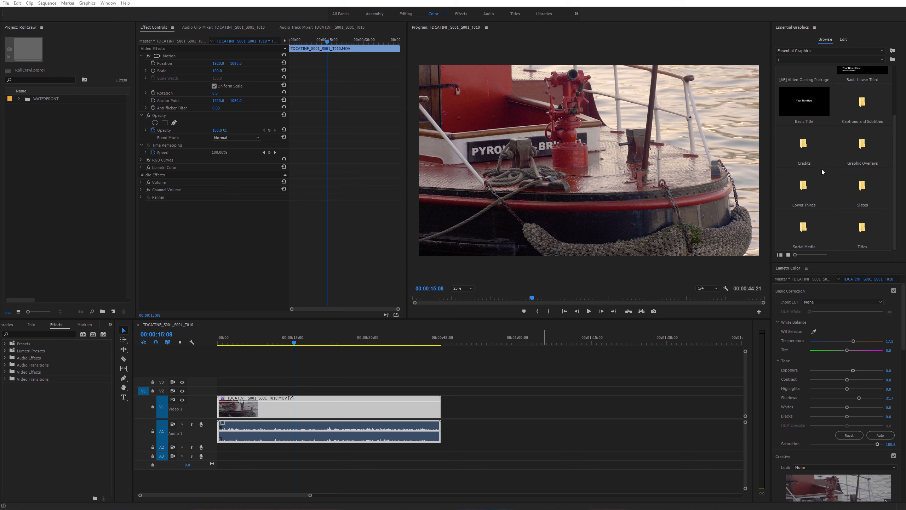
pyautogui.moveTo(817, 187)
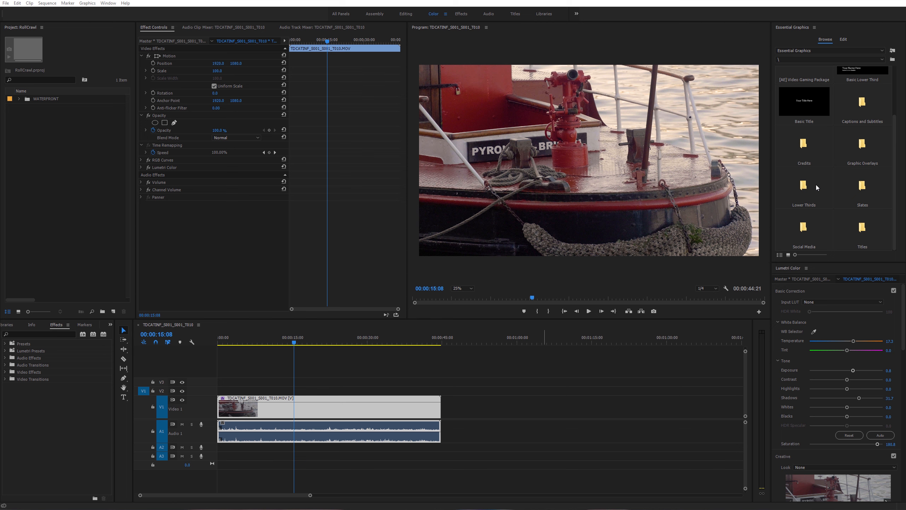
pyautogui.moveTo(804, 189)
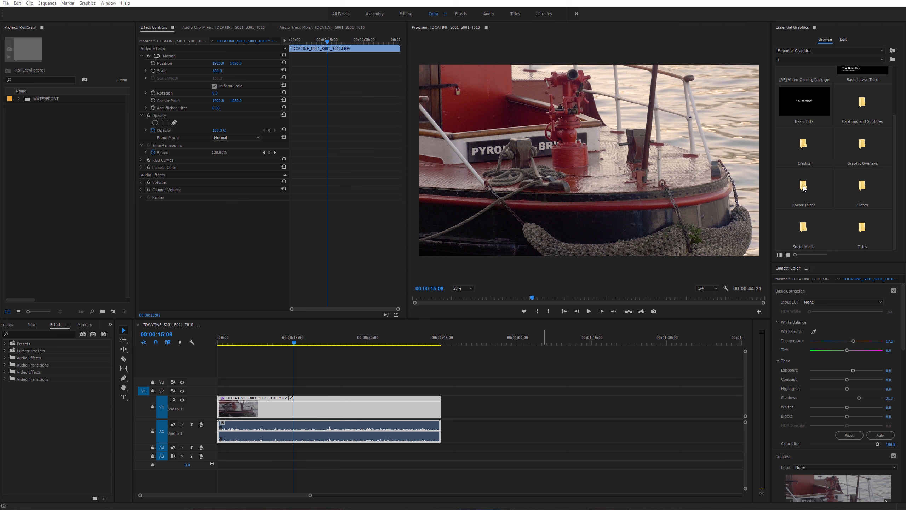
pyautogui.moveTo(395, 194)
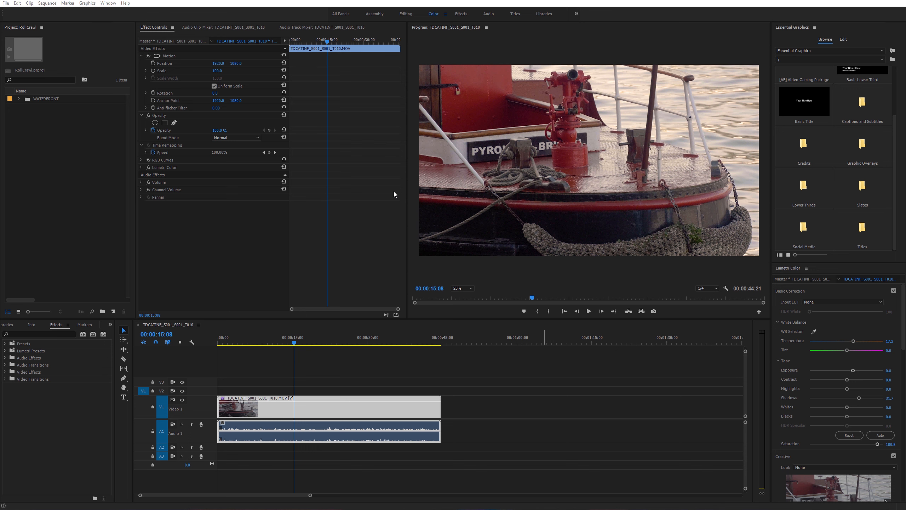
pyautogui.moveTo(280, 292)
pyautogui.write('Direc')
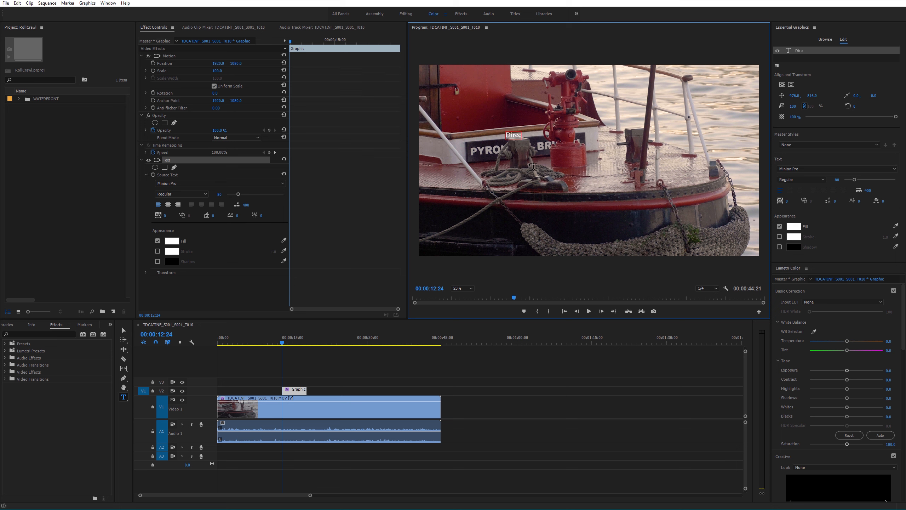
# - Type the credit lines: Director David Hass, Photography, Producer and Executive Producer with names
pyautogui.write('tor')
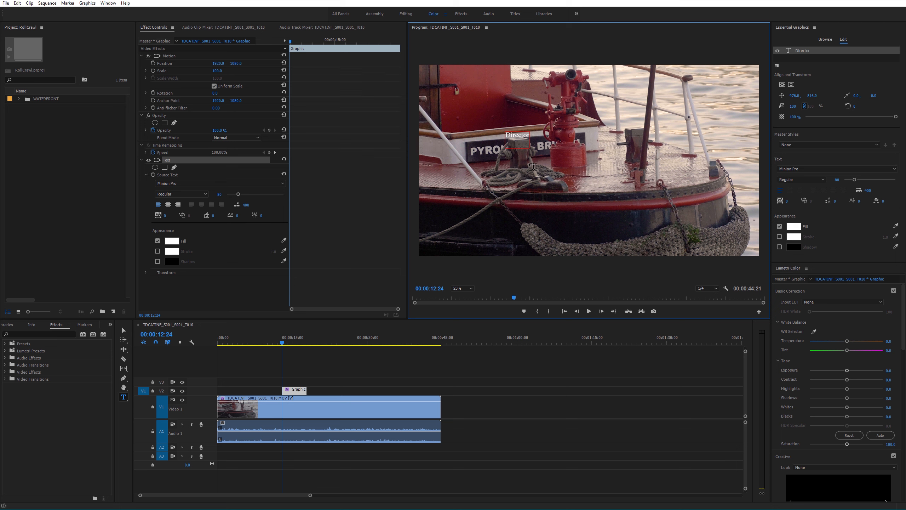
pyautogui.write('David Hasselhoff')
pyautogui.write('Photogr')
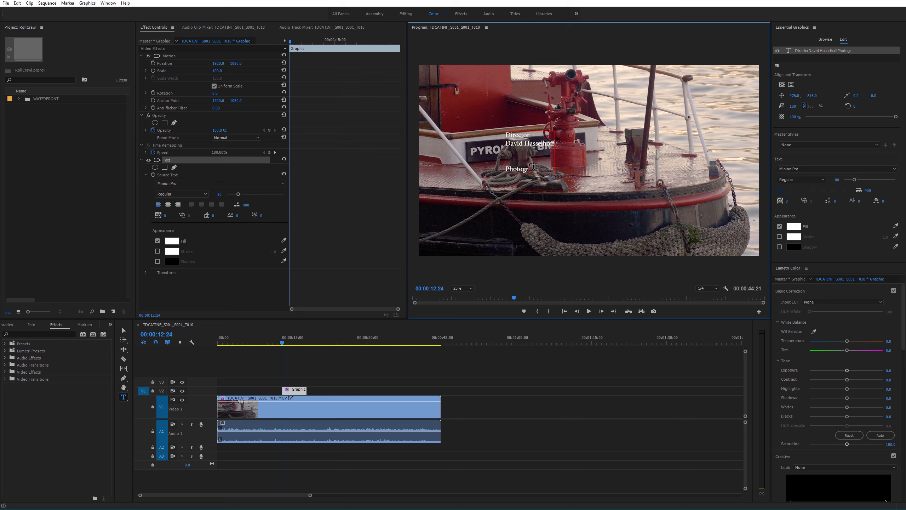
pyautogui.write('aphy')
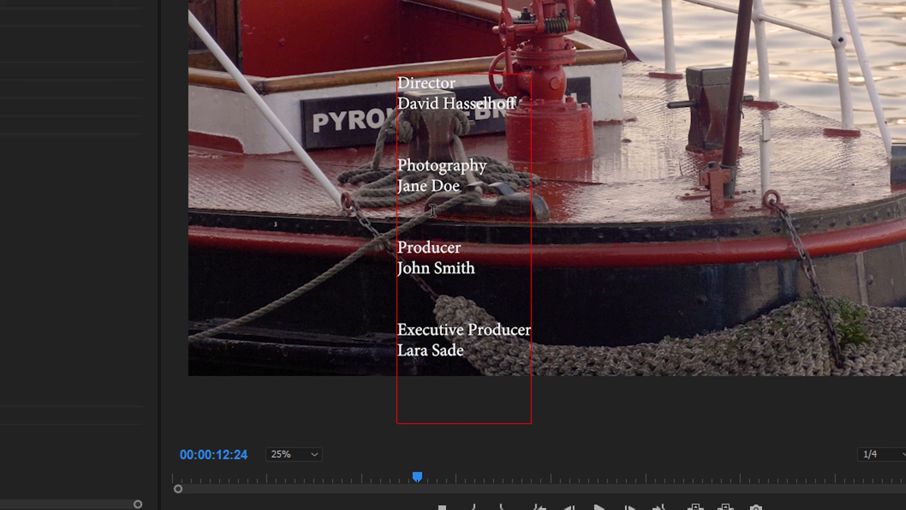
pyautogui.moveTo(524, 56)
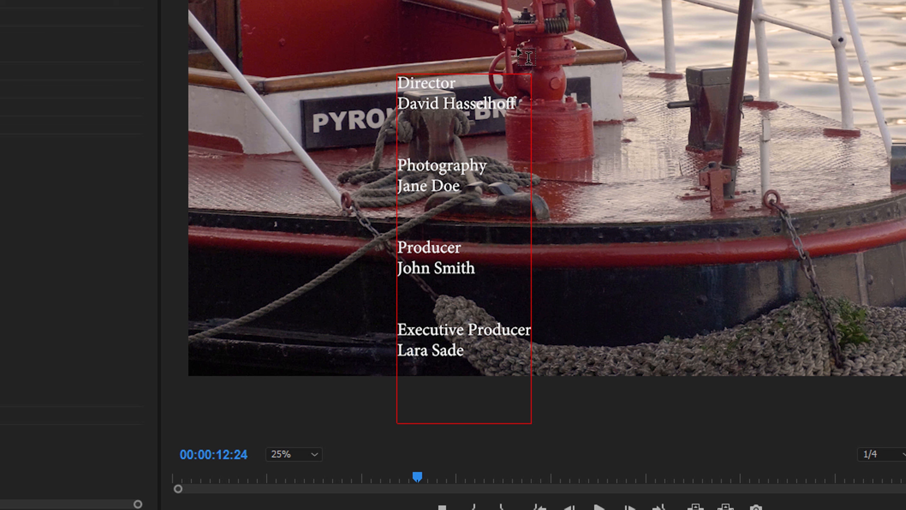
pyautogui.moveTo(503, 379)
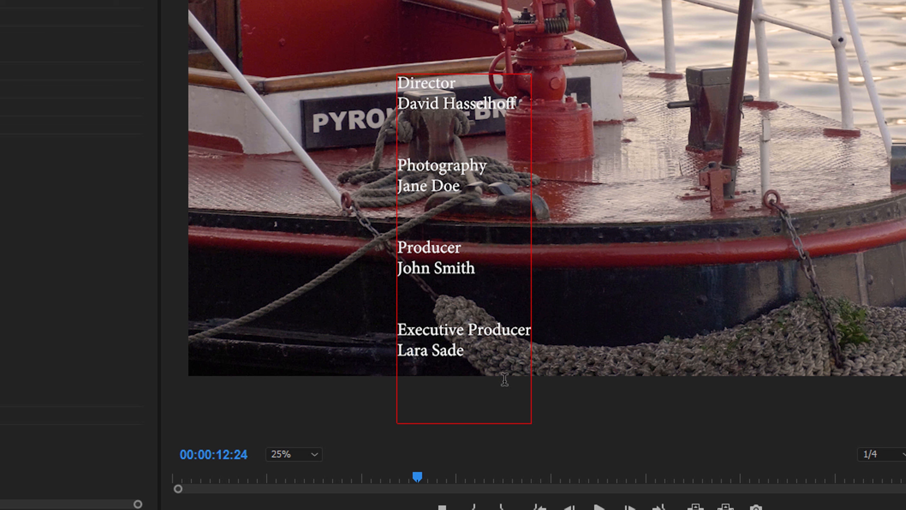
pyautogui.moveTo(518, 104)
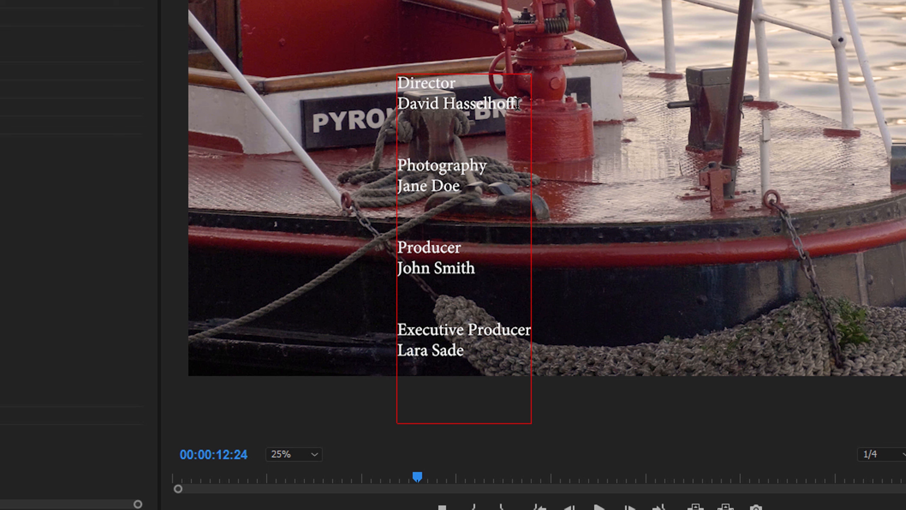
# - Finish the Filmed / Bristol, UK line and reposition the credits block in the frame
pyautogui.press('Escape')
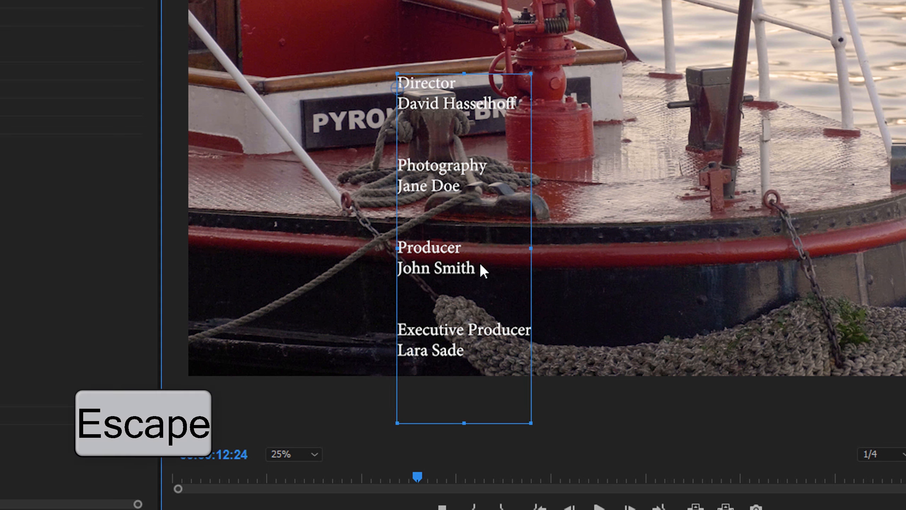
pyautogui.press('Escape')
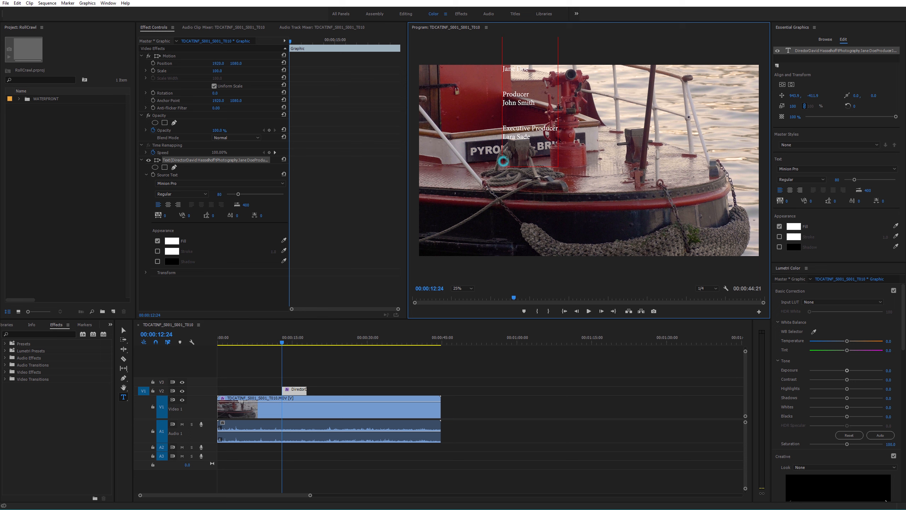
pyautogui.write('fdfdf')
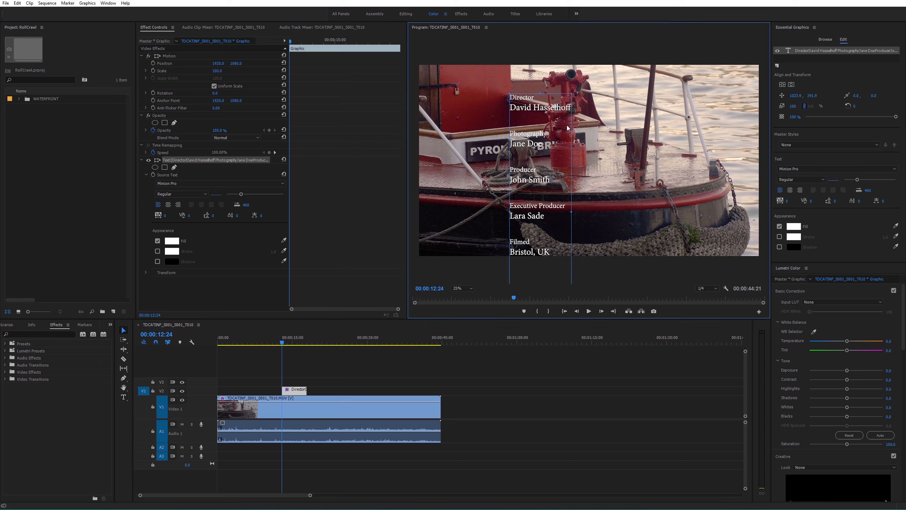
# - Center-align the credit lines and center the block horizontally in the frame
pyautogui.click(790, 190)
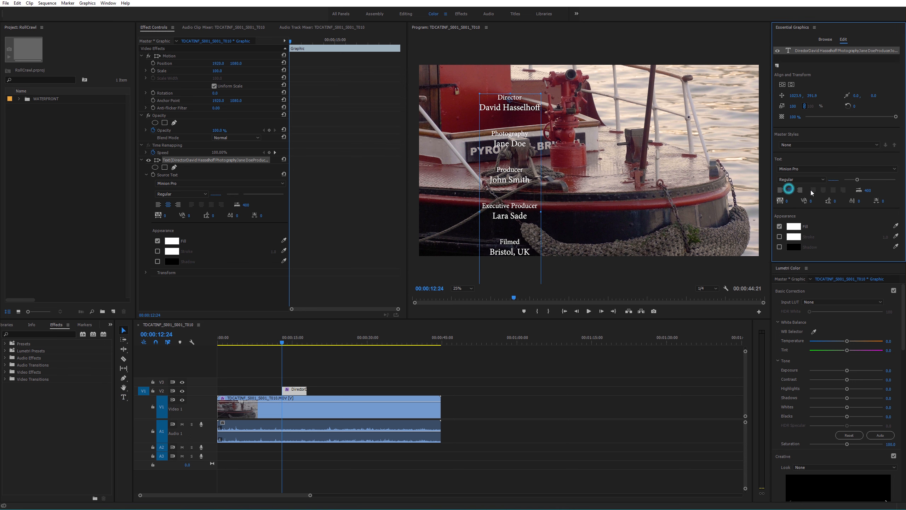
pyautogui.click(791, 84)
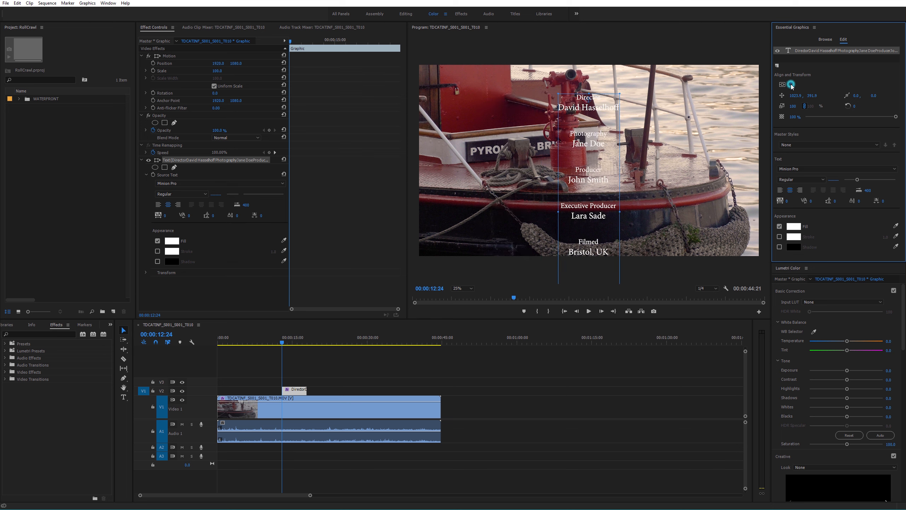
pyautogui.click(792, 85)
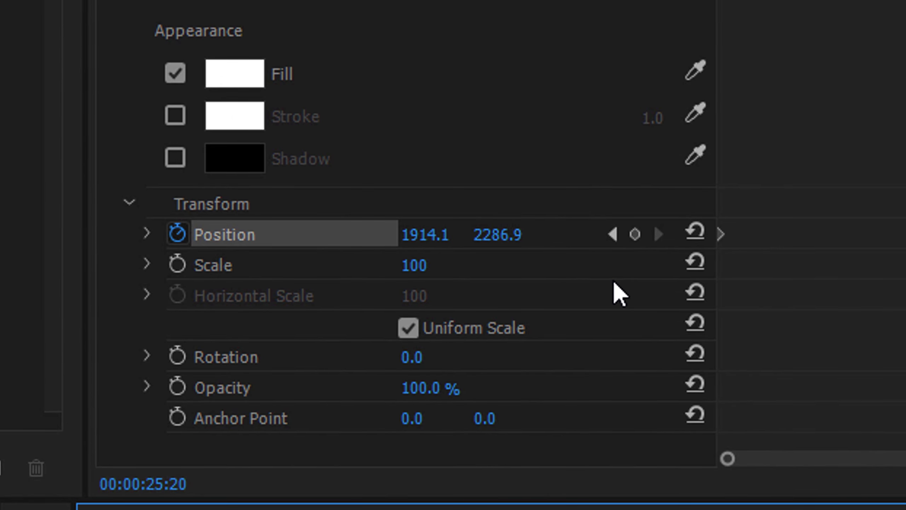
# - Set the final Position keyframe at 00:00:25:20 so the credits end above the frame
pyautogui.scroll(3)
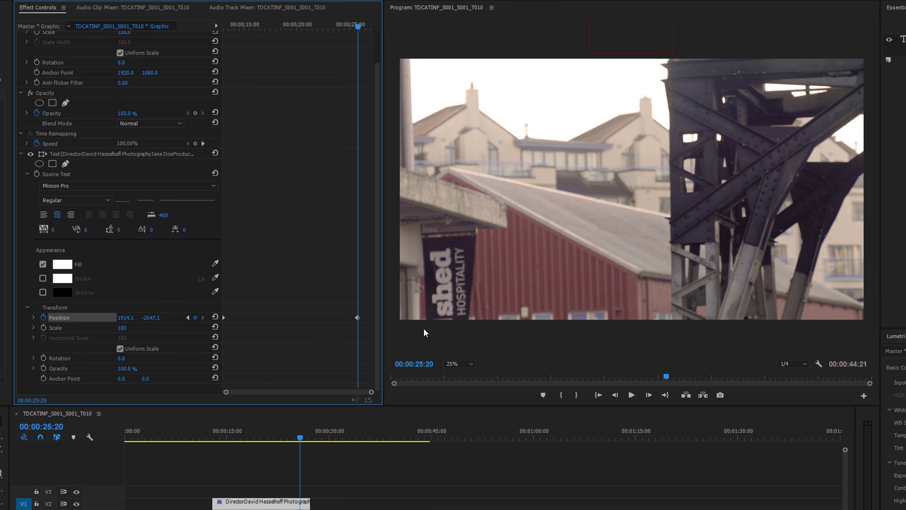
pyautogui.moveTo(194, 327)
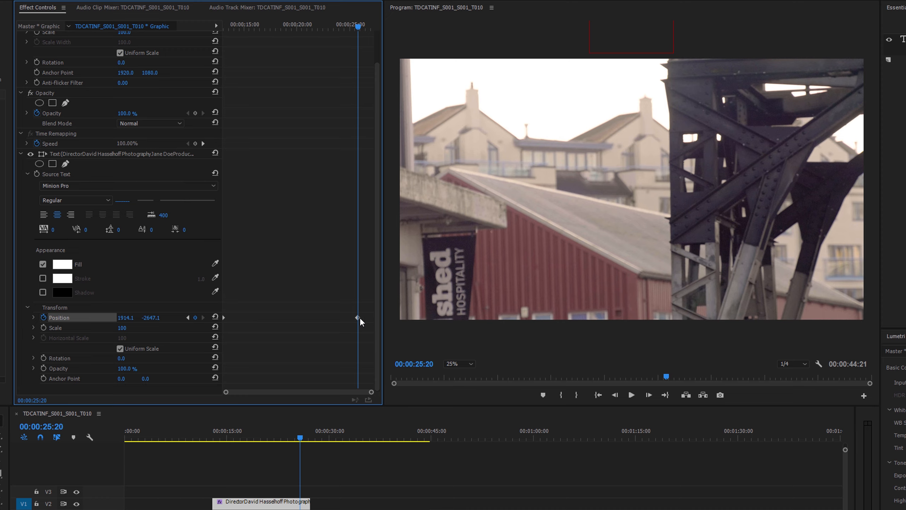
pyautogui.click(225, 439)
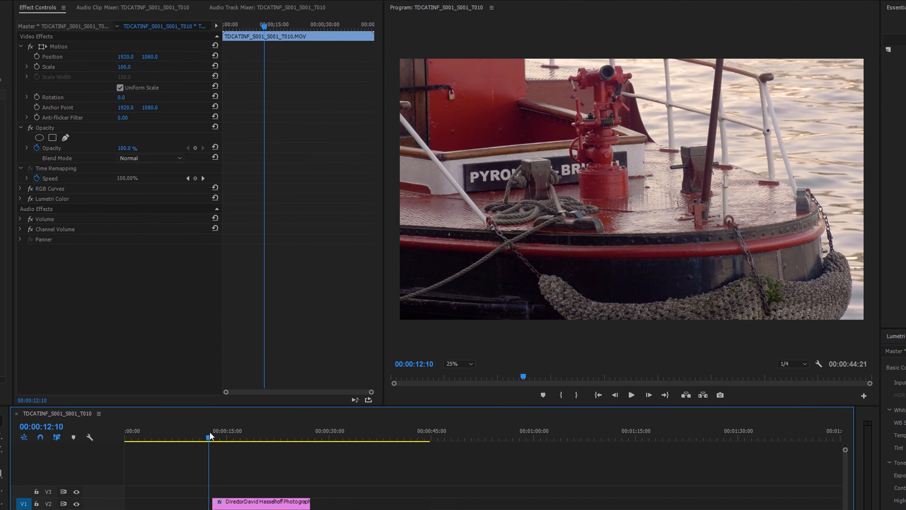
pyautogui.click(631, 396)
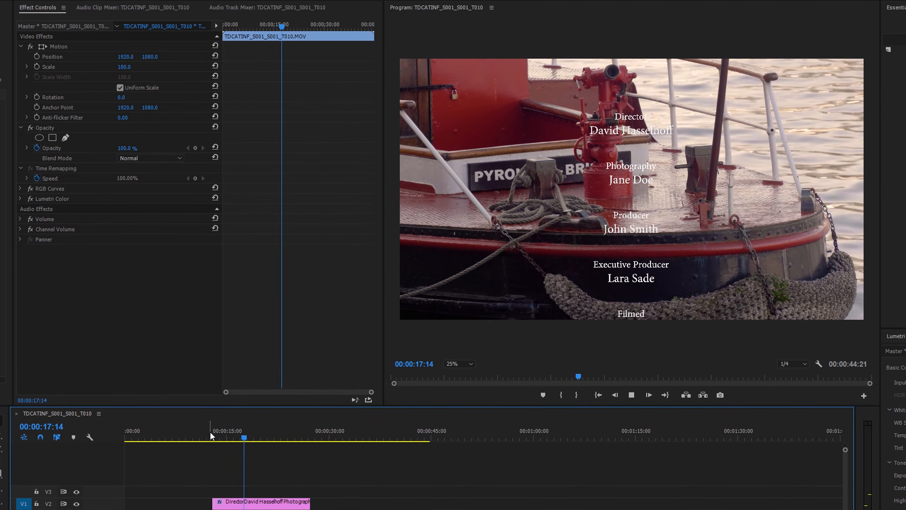
pyautogui.click(631, 395)
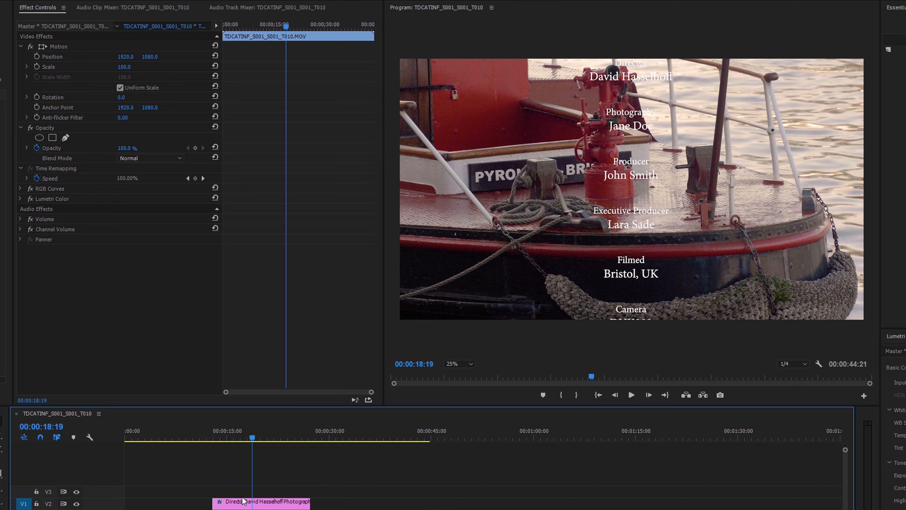
pyautogui.rightClick(261, 502)
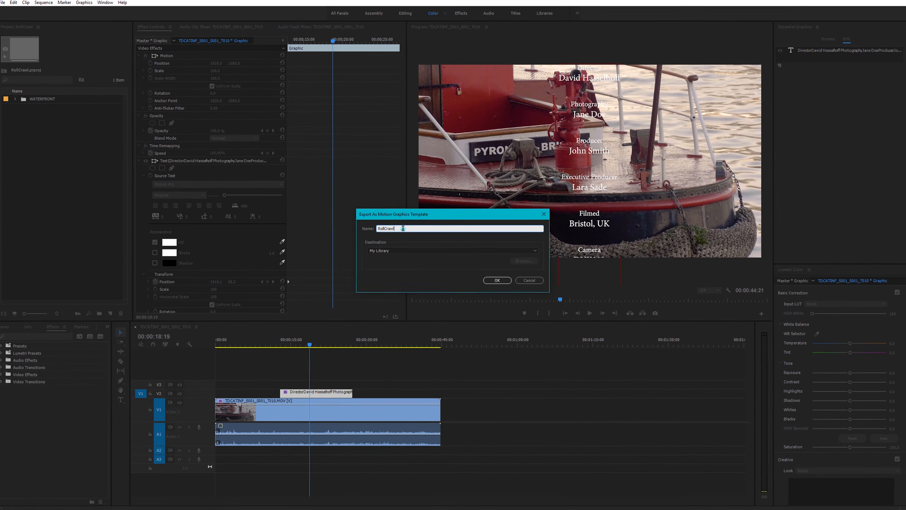
# - Export the credit roll as motion graphics template 'RollCrawlTemp' to My Library and check Browse
pyautogui.write('Temp')
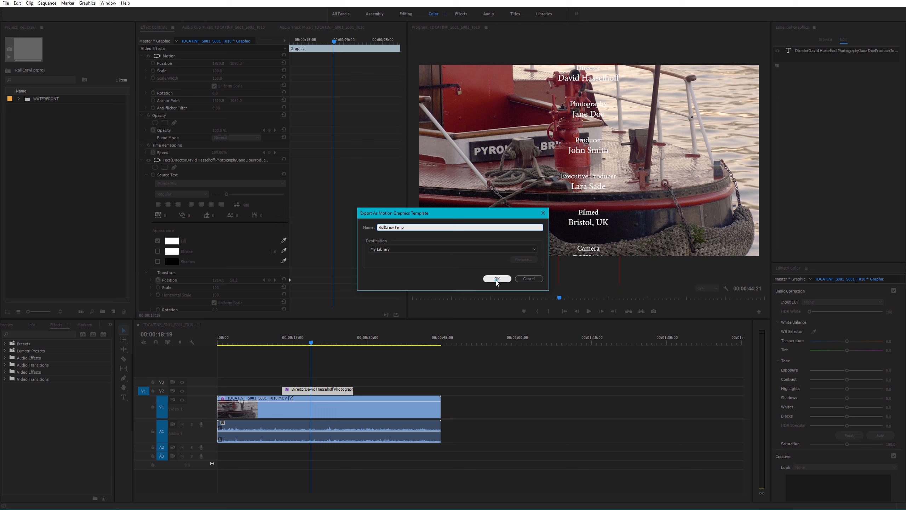
pyautogui.click(496, 278)
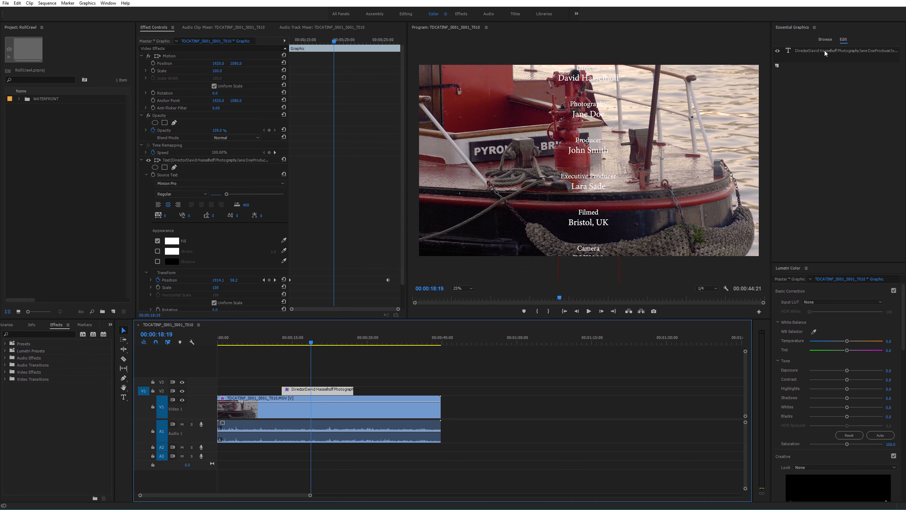
pyautogui.click(825, 39)
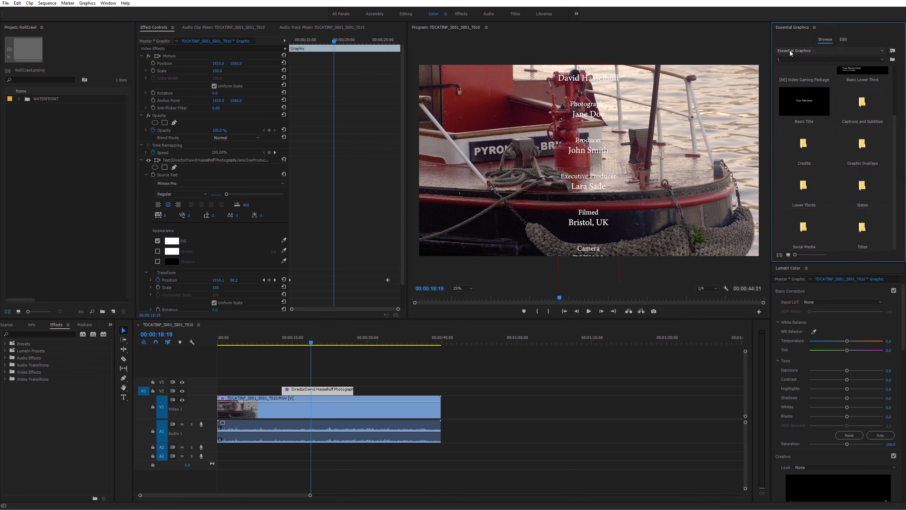
pyautogui.click(843, 39)
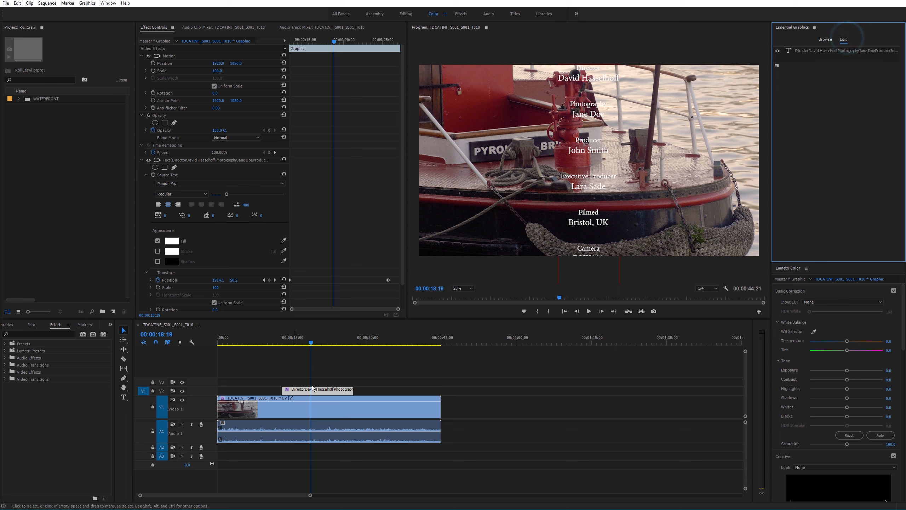